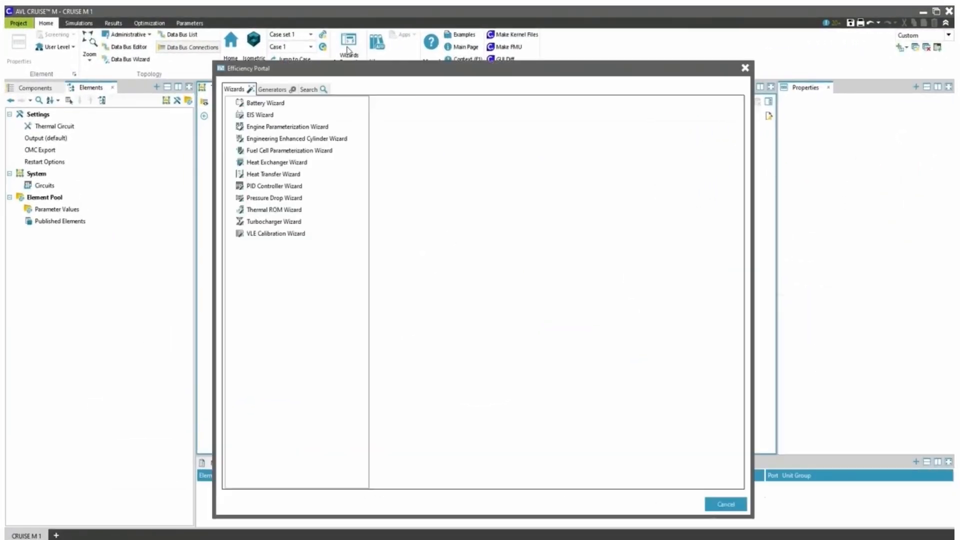
Step: Start the CAD Importer generator with 'Import from new CAD' from the Generators list
{"action": "left_click", "coordinate": [275, 89]}
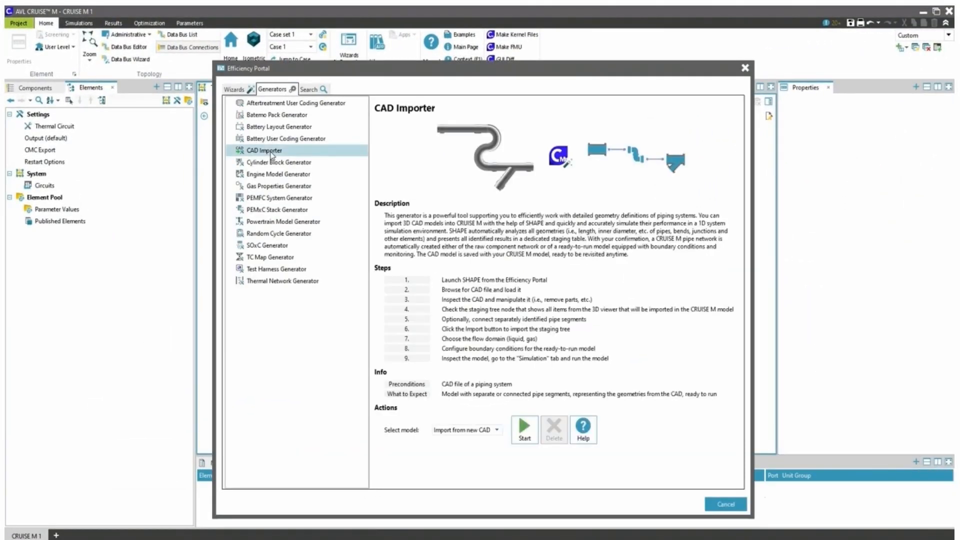
{"action": "left_click", "coordinate": [524, 425]}
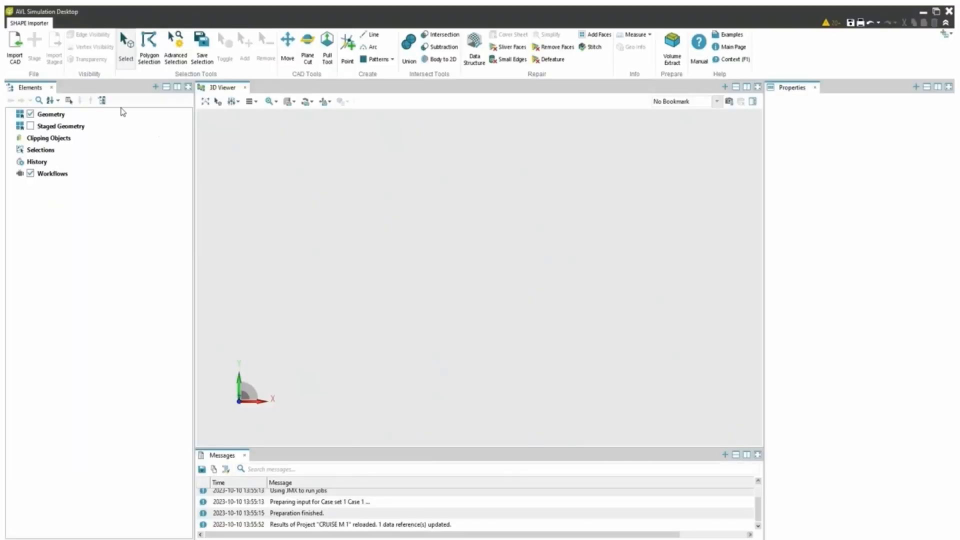
Step: Import chiller piping.stp from Downloads into SHAPE Importer
{"action": "left_click", "coordinate": [13, 46]}
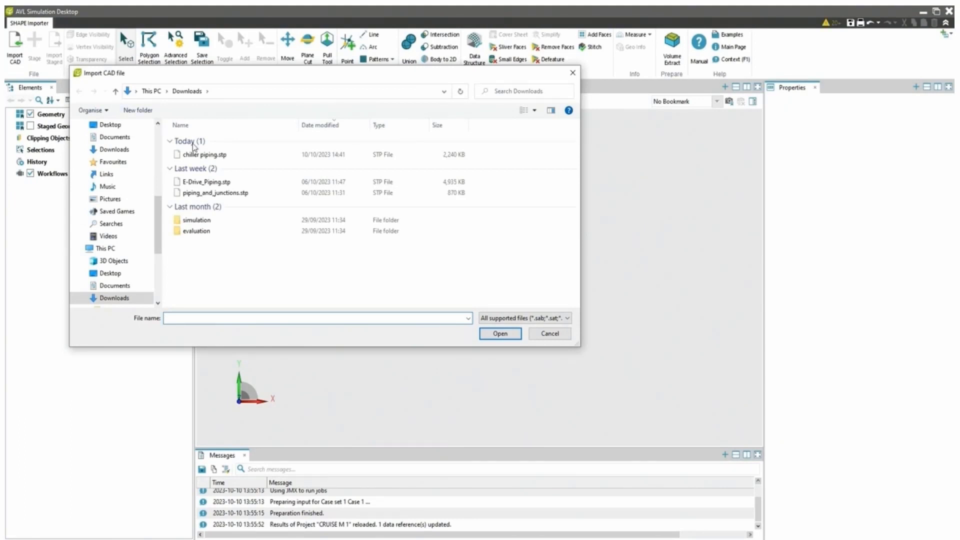
{"action": "left_click", "coordinate": [205, 155]}
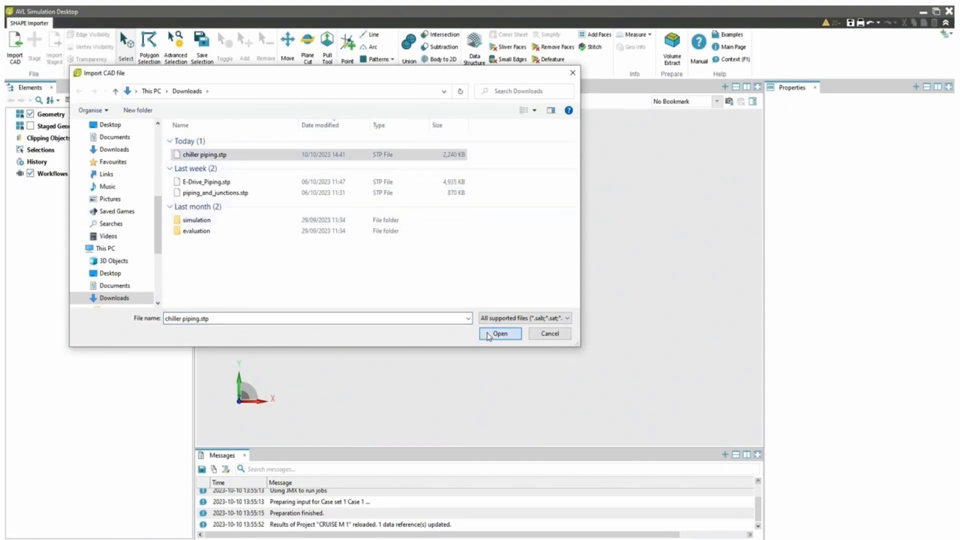
{"action": "left_click", "coordinate": [500, 333]}
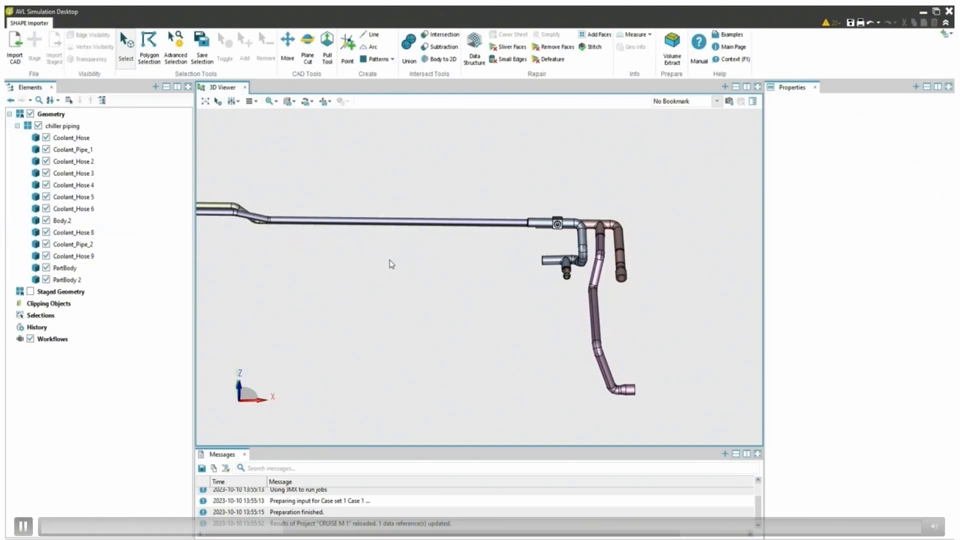
Step: Pull the hose end face to extend the stub, then zoom home
{"action": "left_click", "coordinate": [326, 46]}
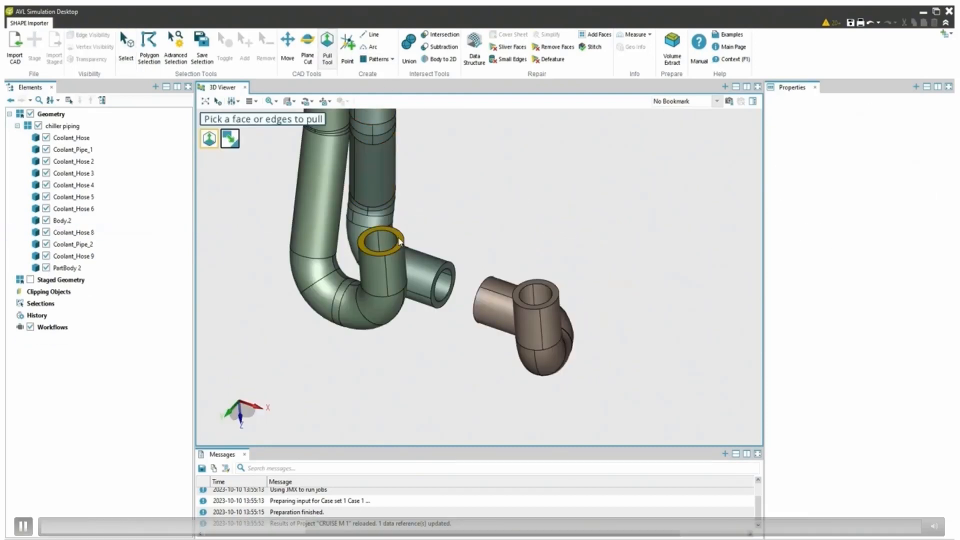
{"action": "left_click", "coordinate": [404, 275]}
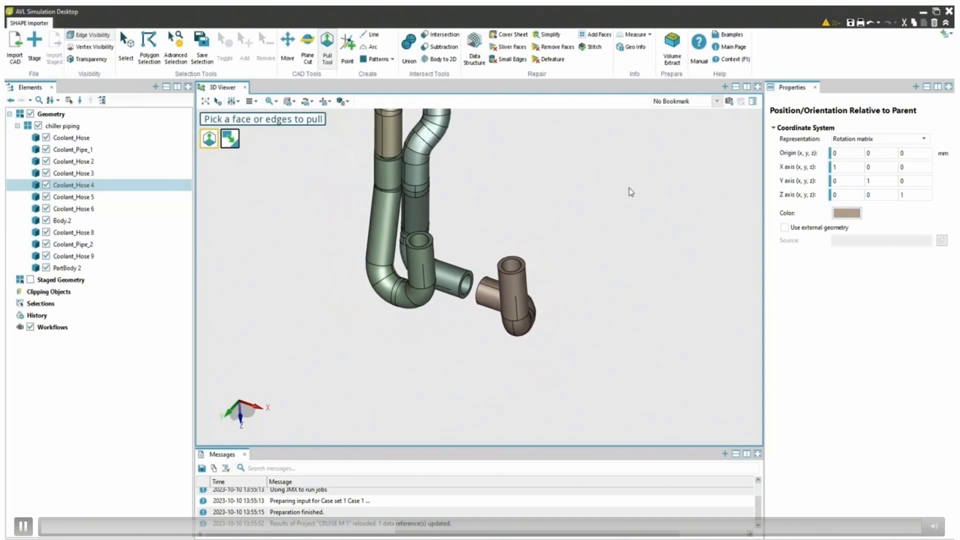
{"action": "left_click", "coordinate": [273, 101]}
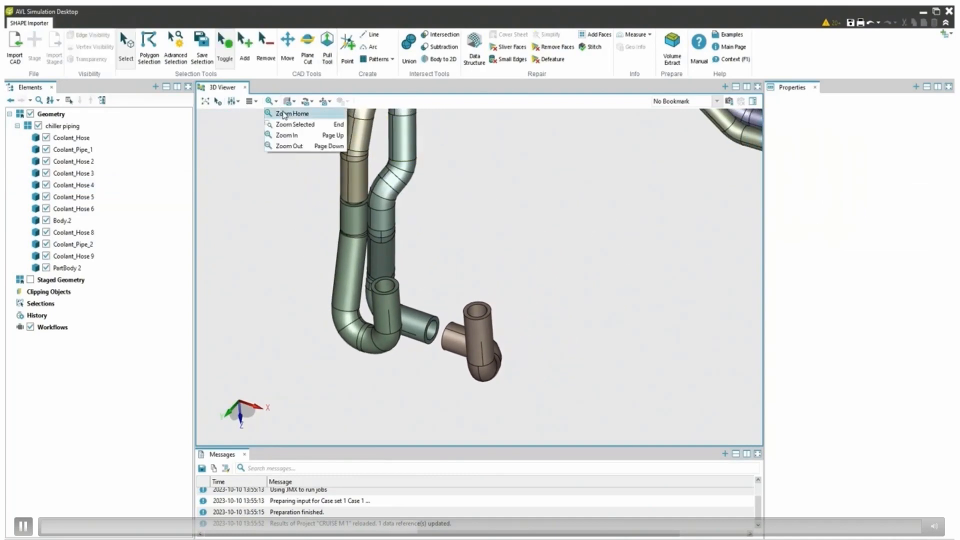
{"action": "left_click", "coordinate": [290, 114]}
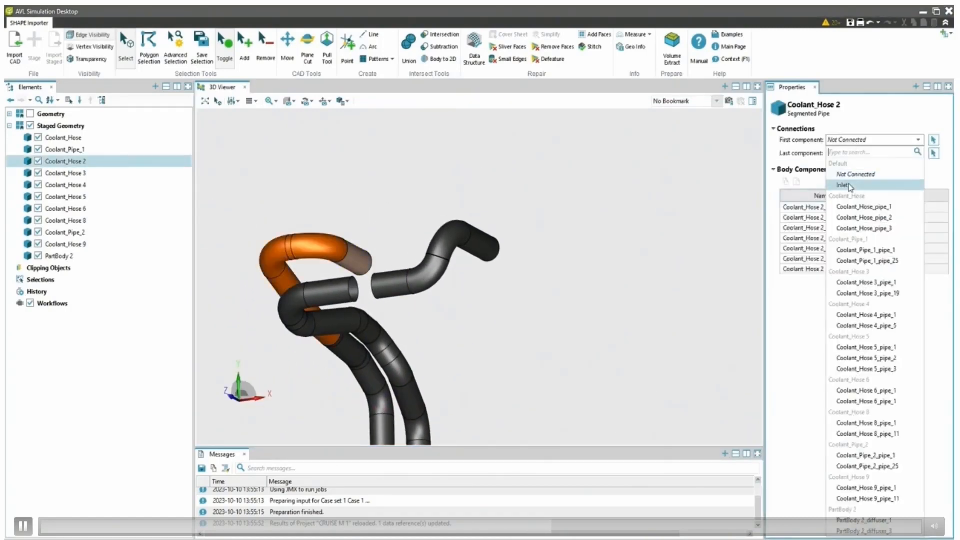
Step: Set Coolant_Hose 2's Last component to Inlet
{"action": "left_click", "coordinate": [65, 172]}
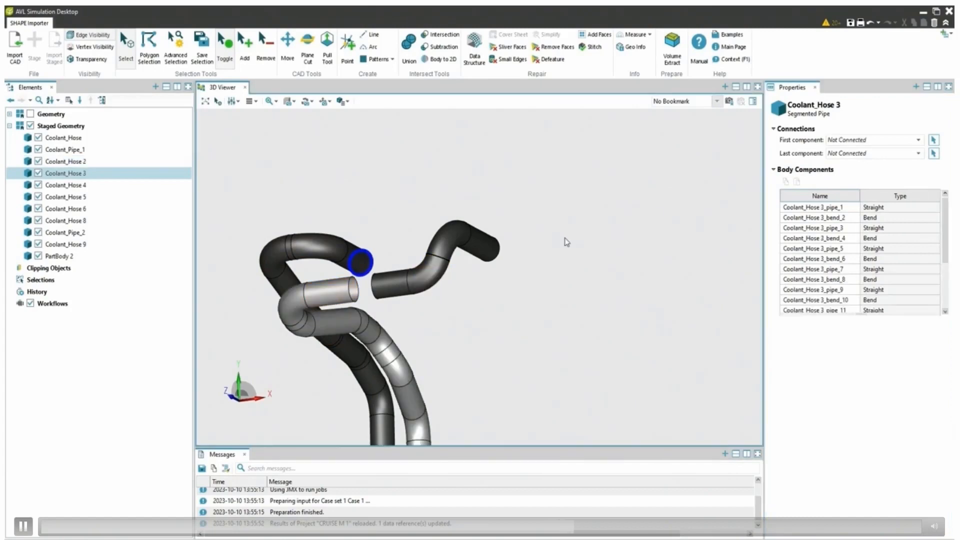
{"action": "left_click", "coordinate": [819, 207]}
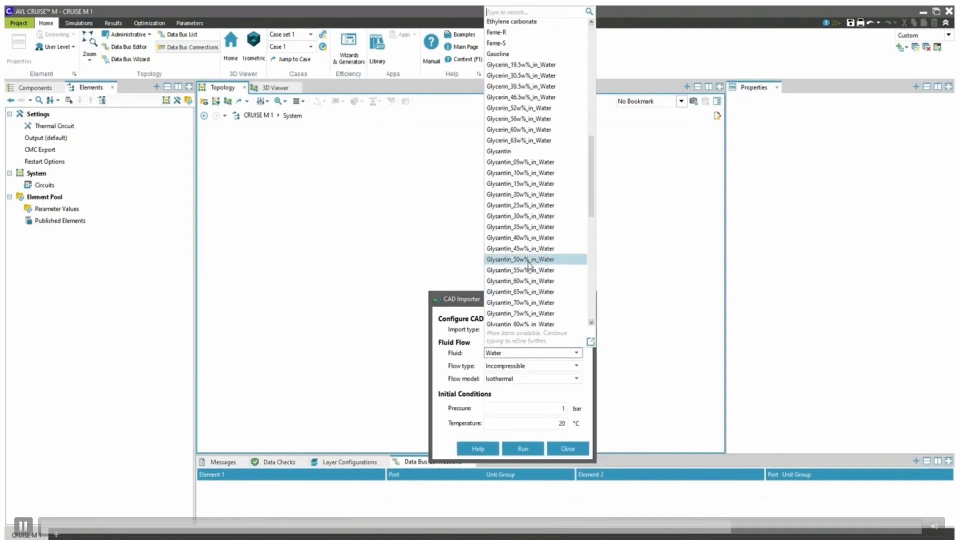
Step: Choose Glysantin_50w%_in_Water as the fluid and set the initial temperature
{"action": "left_click", "coordinate": [520, 259]}
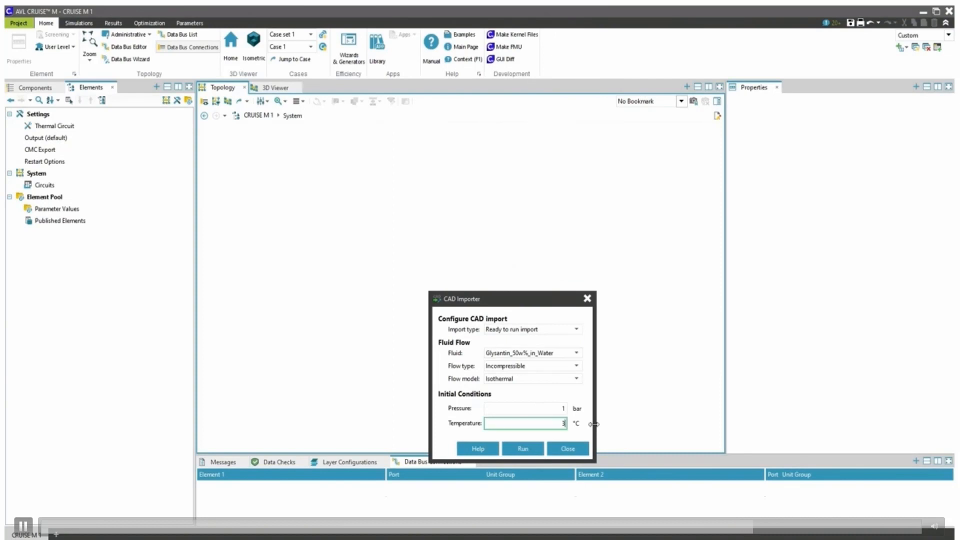
{"action": "left_click", "coordinate": [566, 448]}
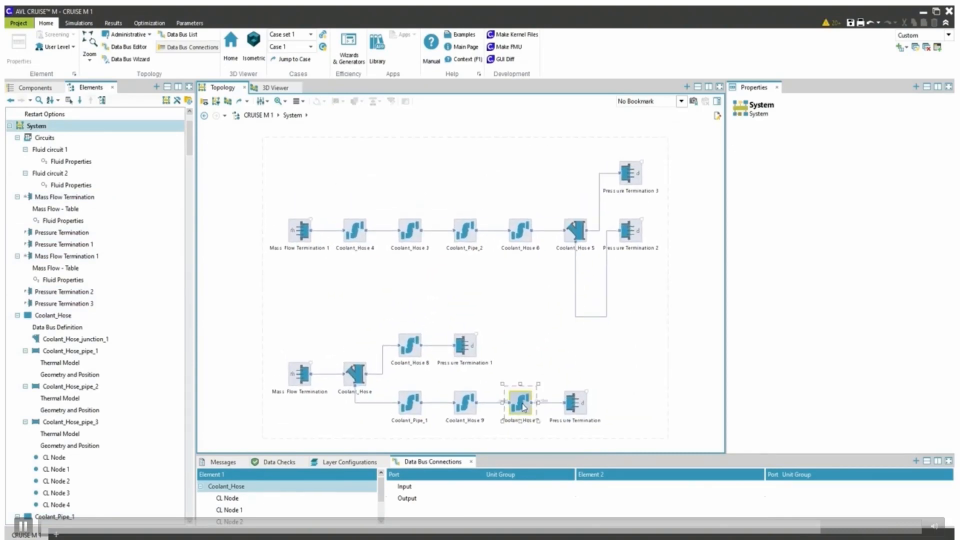
{"action": "double_click", "coordinate": [520, 404]}
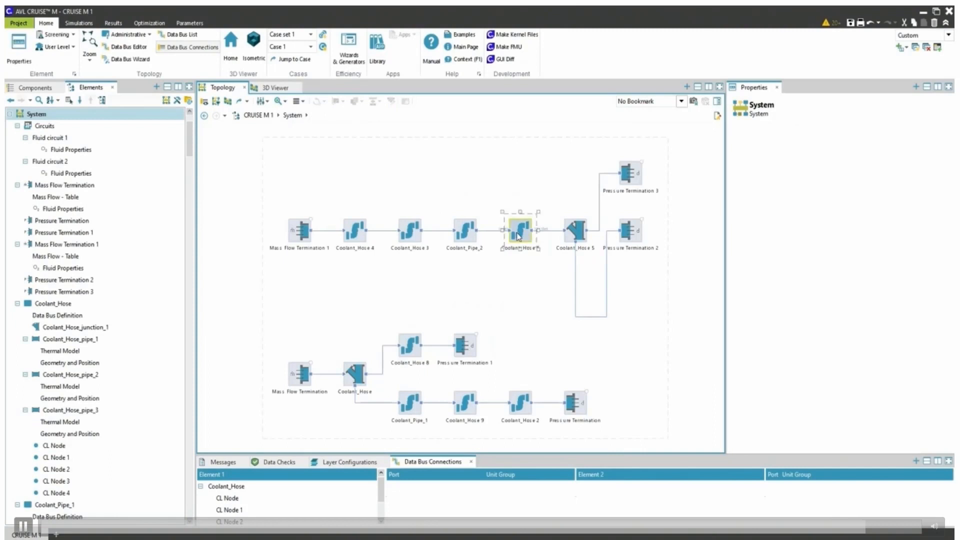
{"action": "left_click", "coordinate": [341, 163]}
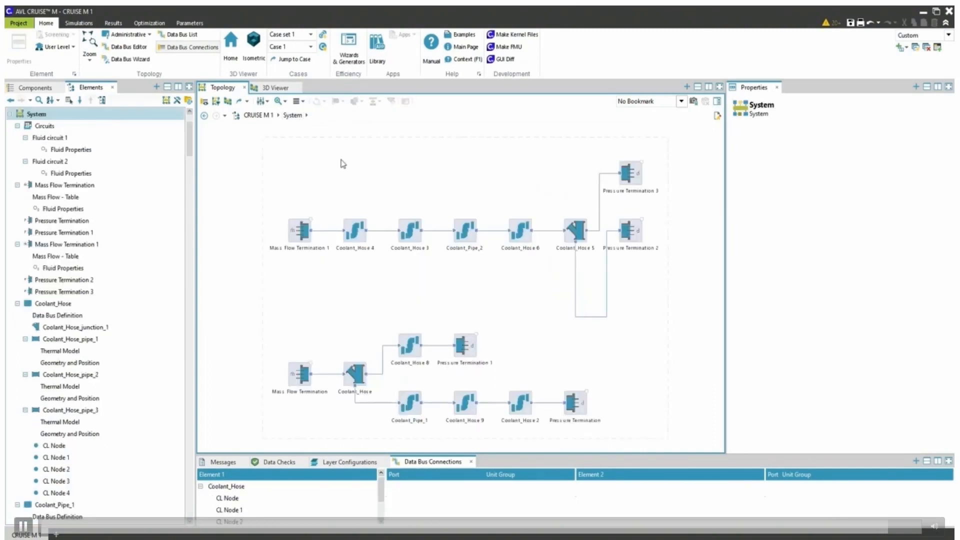
Step: Open the Coolant_Hose 4 subsystem and return to the System level
{"action": "double_click", "coordinate": [353, 230]}
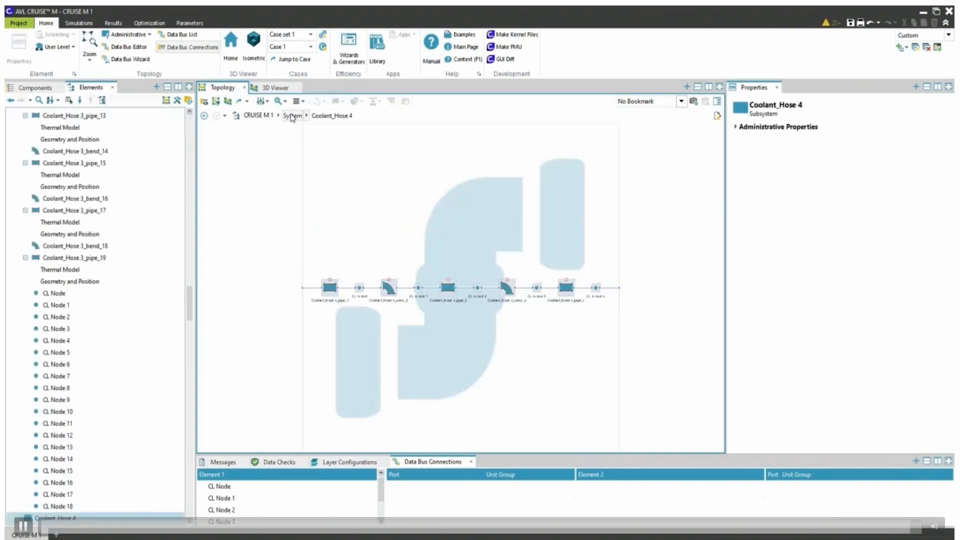
{"action": "left_click", "coordinate": [293, 116]}
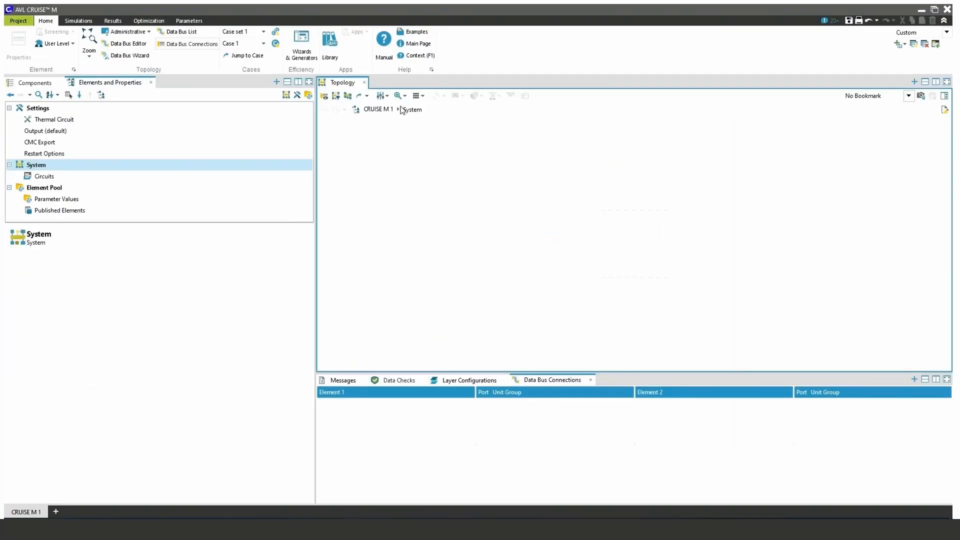
Step: Launch the Heat Exchanger Wizard and enter width 700, height 450, tube length 690
{"action": "left_click", "coordinate": [300, 43]}
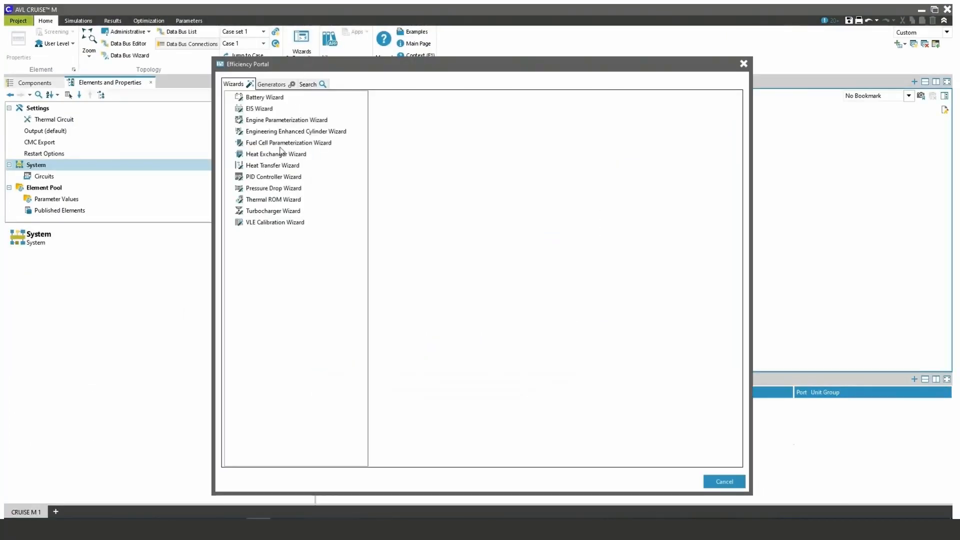
{"action": "double_click", "coordinate": [275, 154]}
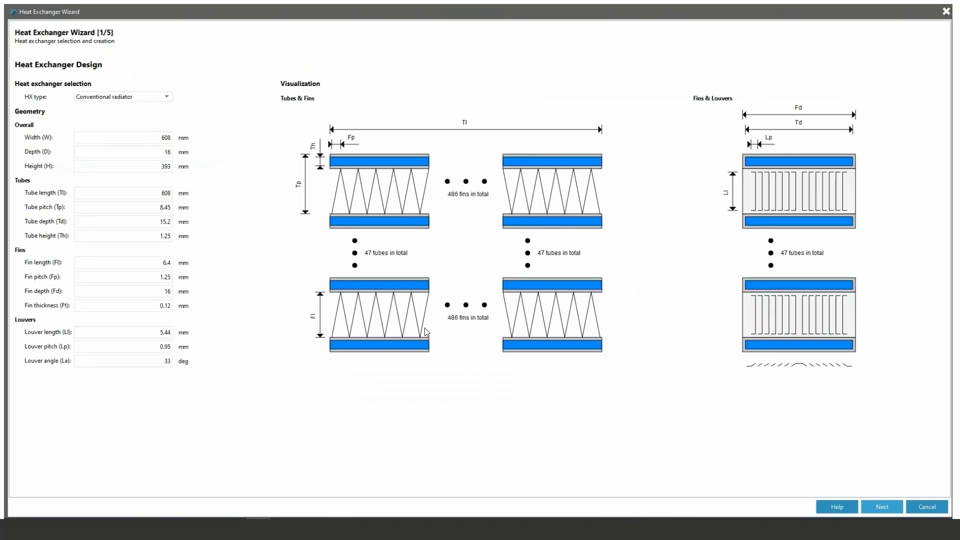
{"action": "left_click", "coordinate": [122, 137]}
{"action": "type", "text": "700"}
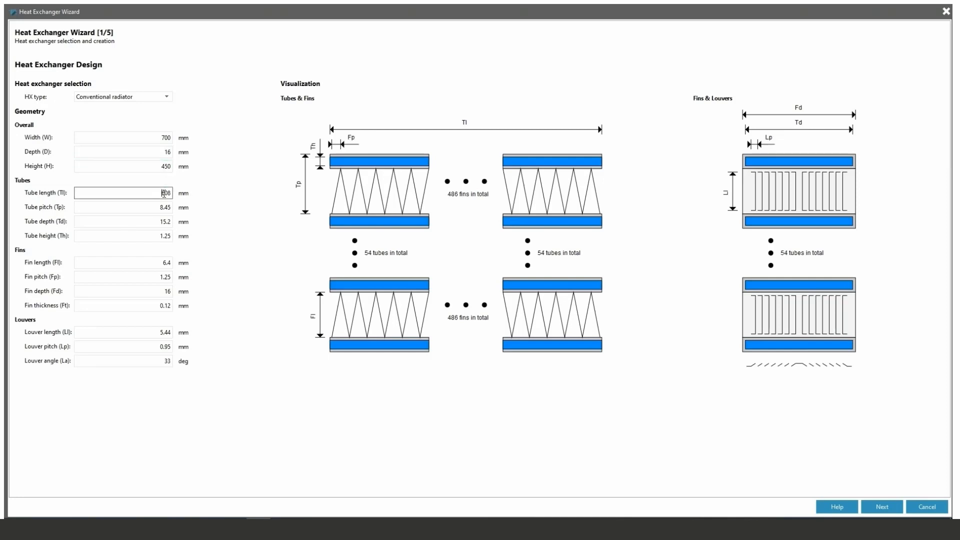
{"action": "type", "text": "690"}
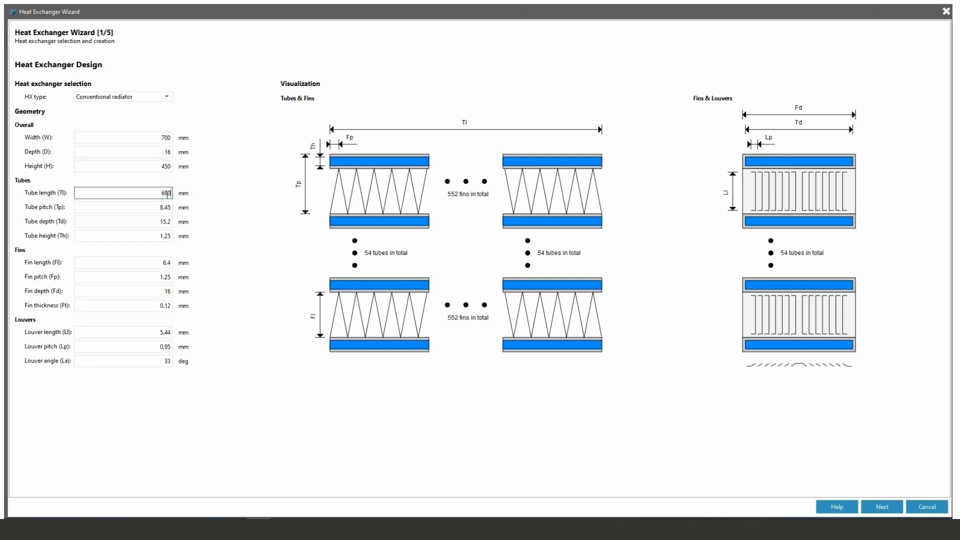
Step: Choose Unmixed cross flow as the flow arrangement model
{"action": "left_click", "coordinate": [881, 507]}
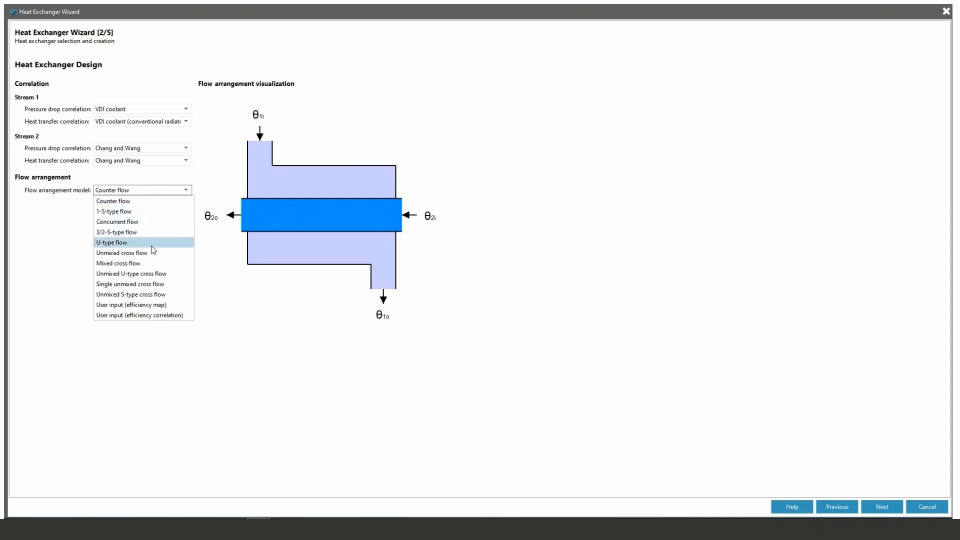
{"action": "left_click", "coordinate": [122, 253]}
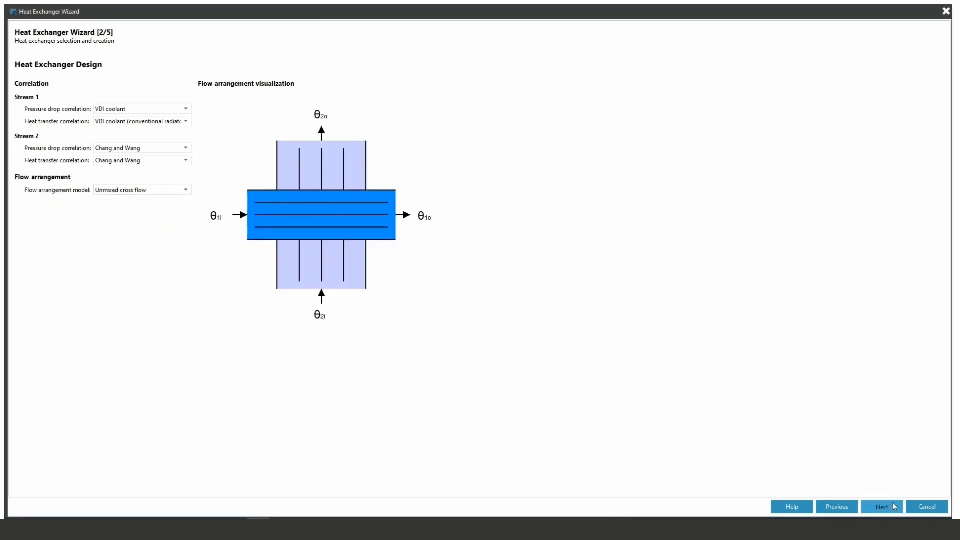
{"action": "left_click", "coordinate": [881, 507]}
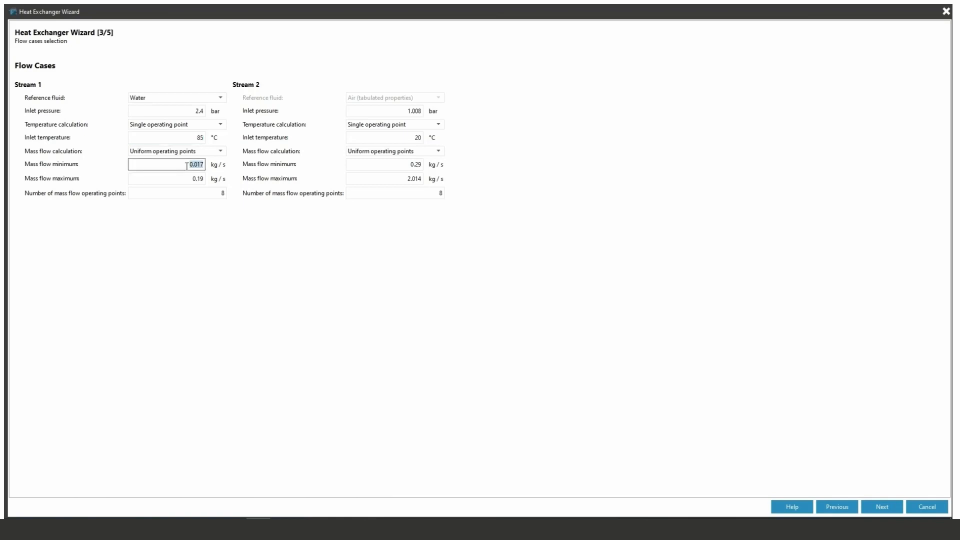
Step: Give both streams 0.1 kg/s minimum mass flow and five operating points
{"action": "type", "text": "0.1"}
{"action": "left_click", "coordinate": [177, 193]}
{"action": "type", "text": "5"}
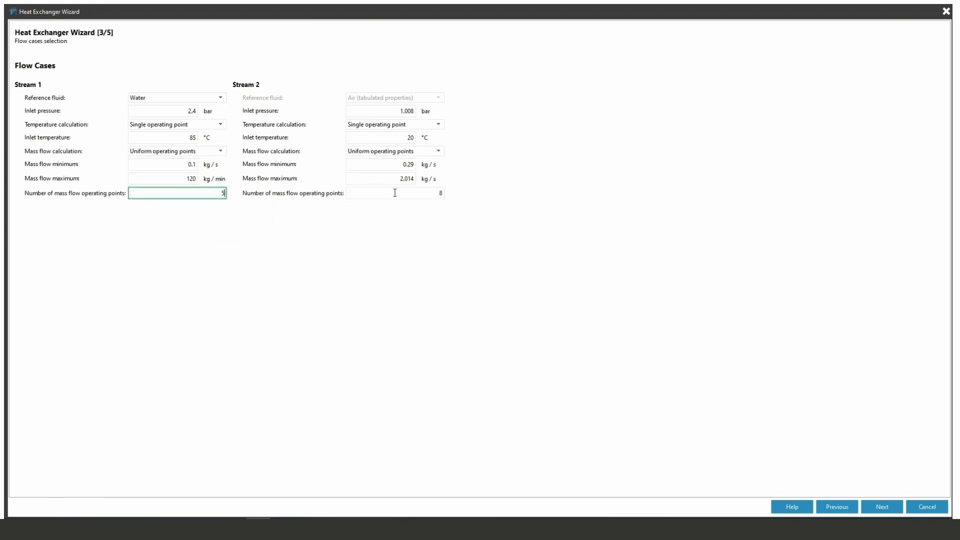
{"action": "left_click", "coordinate": [395, 163]}
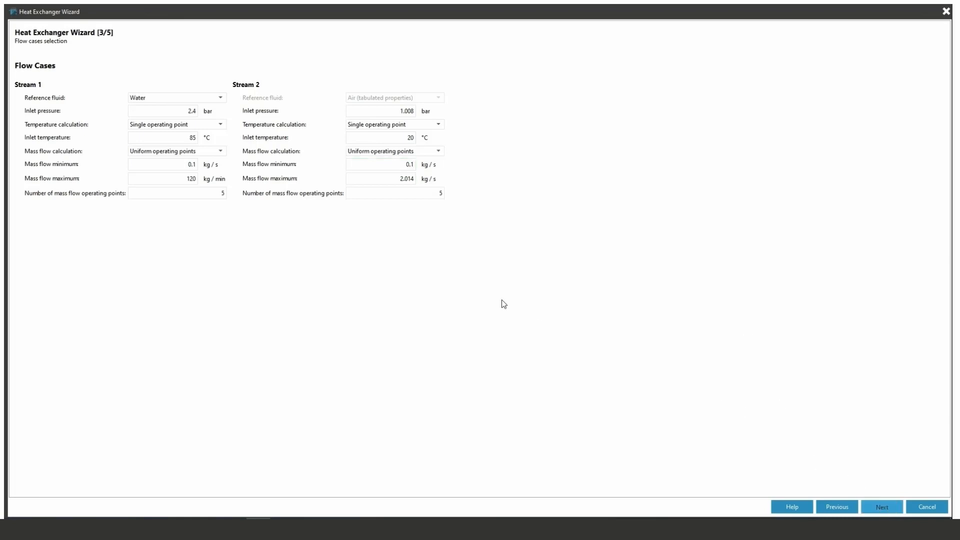
{"action": "left_click", "coordinate": [881, 506]}
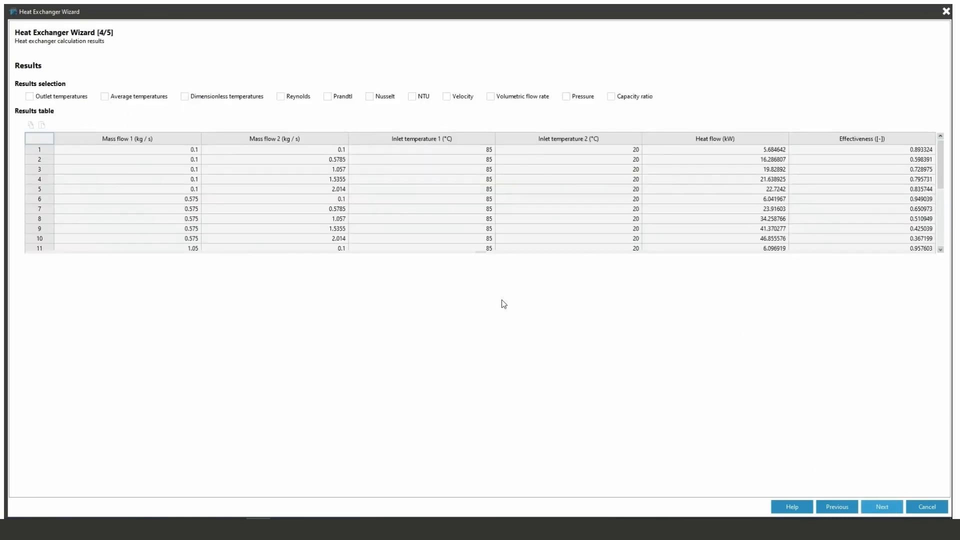
{"action": "mouse_move", "coordinate": [729, 100]}
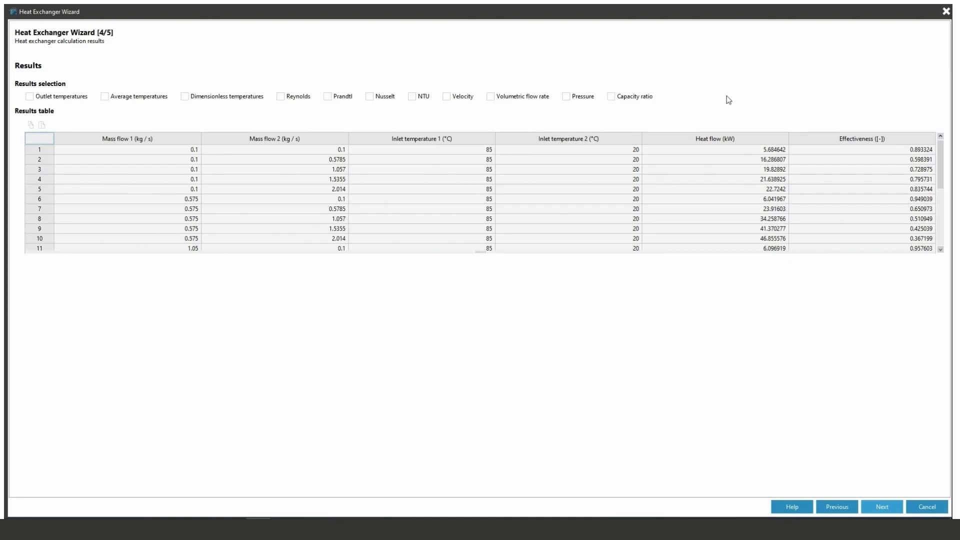
Step: Add Capacity ratio, Velocity and Reynolds result columns, then continue to the report
{"action": "left_click", "coordinate": [610, 96]}
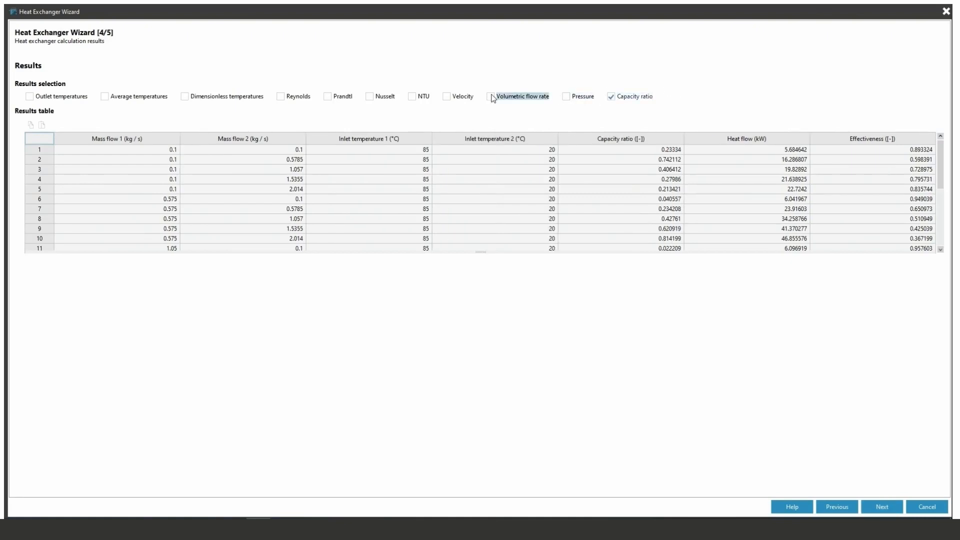
{"action": "left_click", "coordinate": [447, 96]}
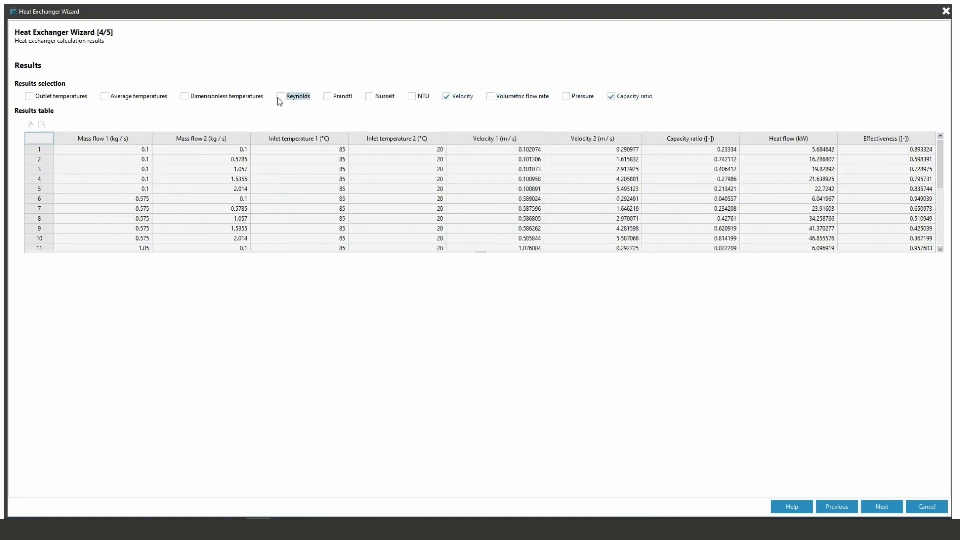
{"action": "left_click", "coordinate": [281, 96]}
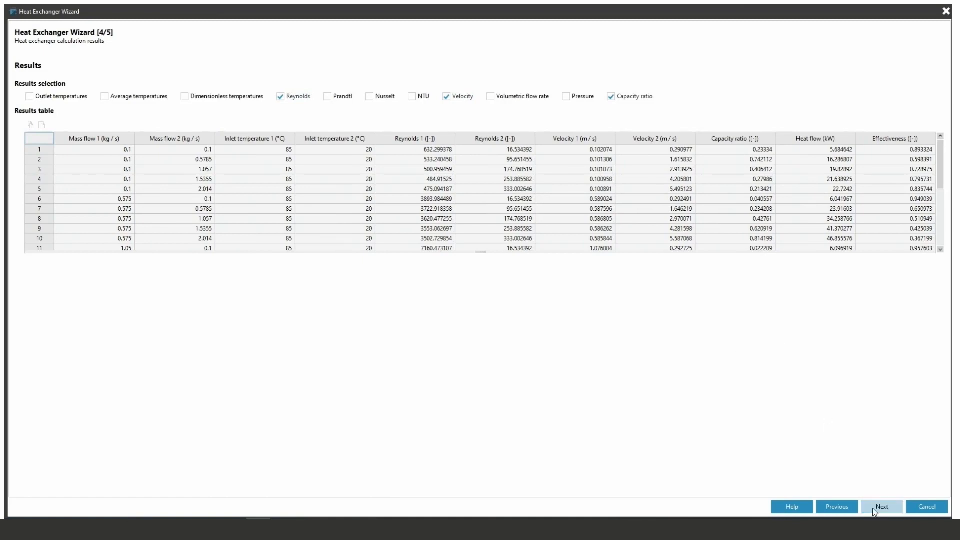
{"action": "left_click", "coordinate": [880, 507]}
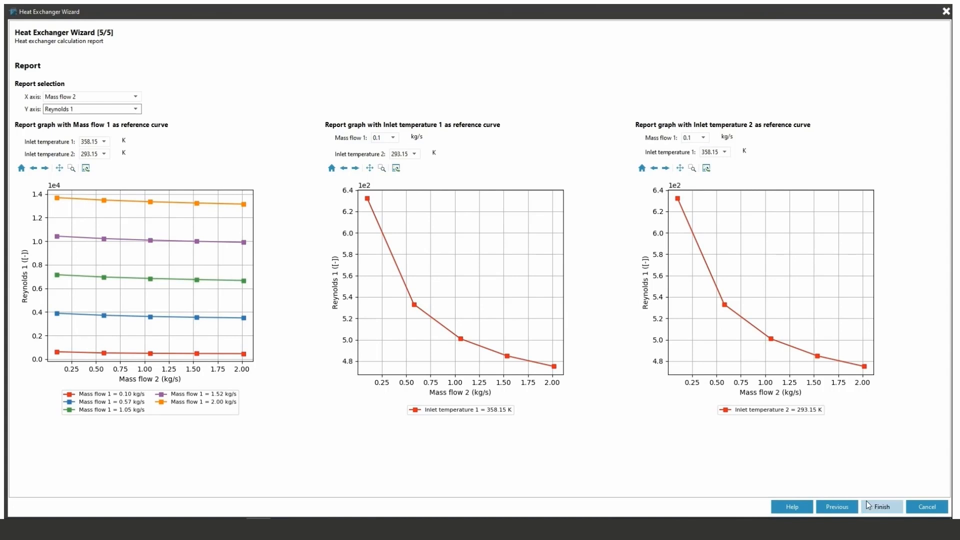
Step: Finish the wizard, open Heat Exchanger 1 and review its HTC element's properties
{"action": "left_click", "coordinate": [881, 506]}
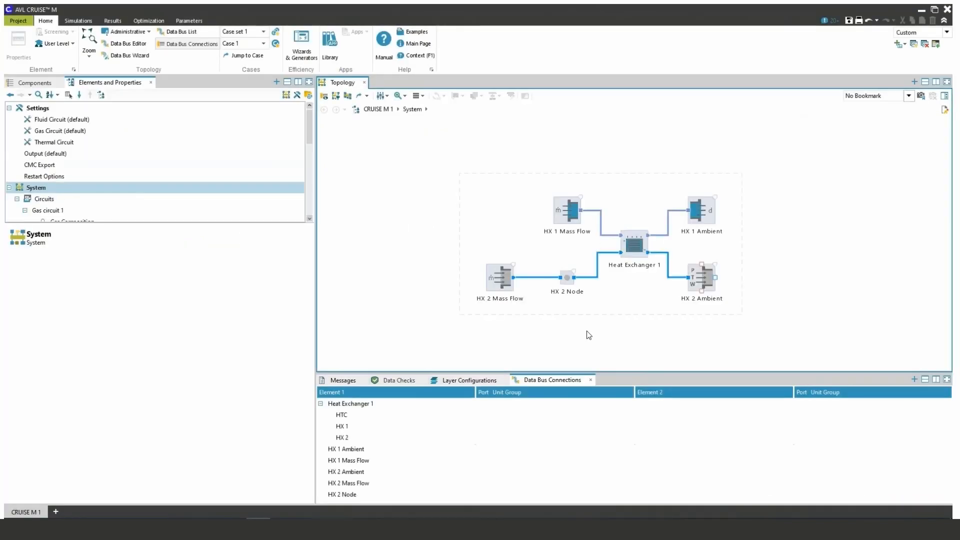
{"action": "double_click", "coordinate": [634, 245]}
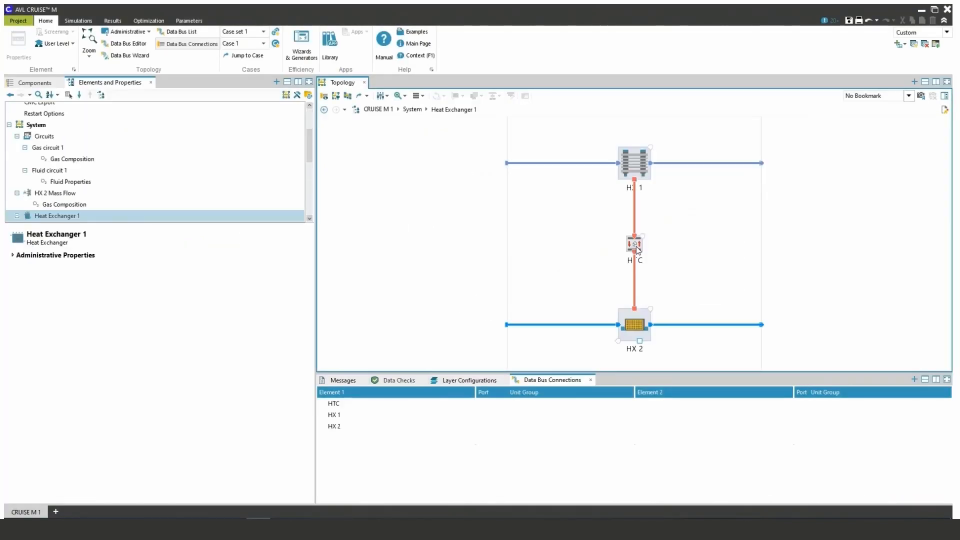
{"action": "left_click", "coordinate": [634, 244]}
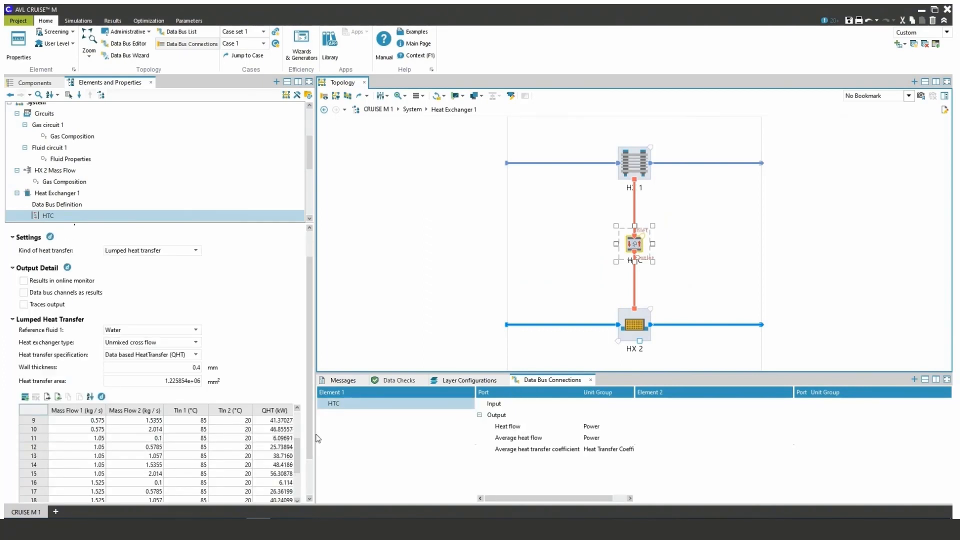
{"action": "scroll", "scroll_direction": "down", "scroll_amount": 3}
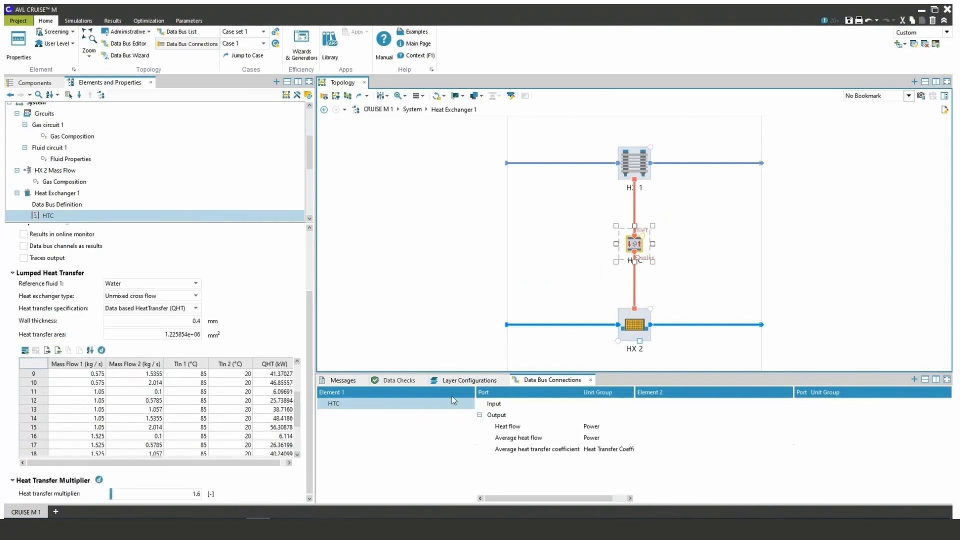